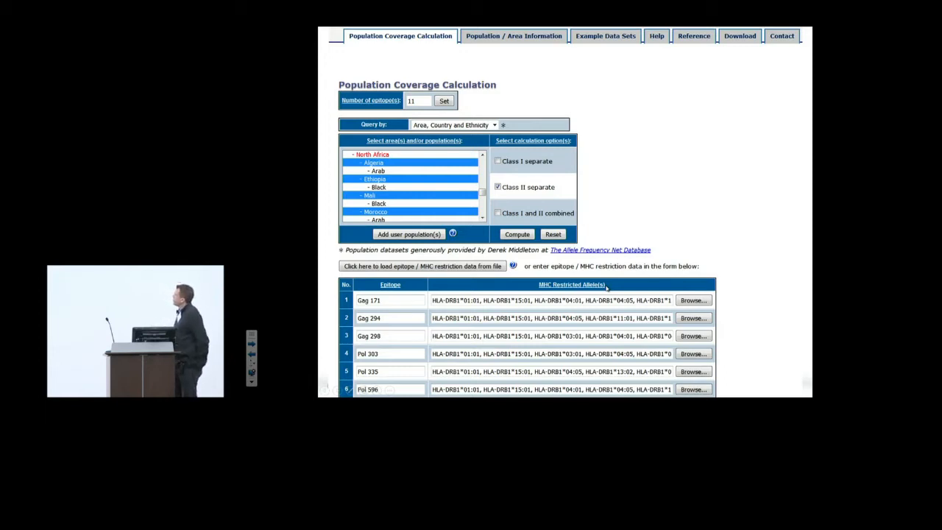
Compute population coverage for the entered epitopes across the six North African populations.
{"action": "left_click", "coordinate": [517, 234]}
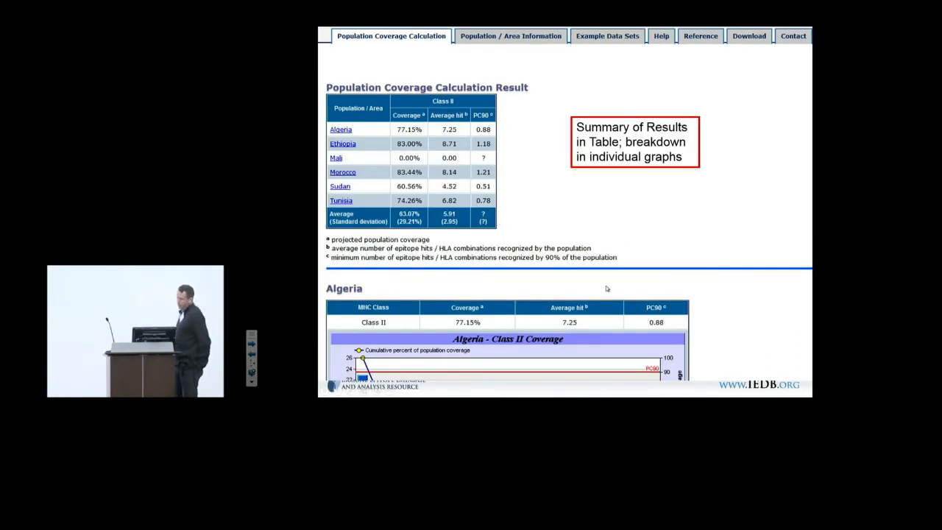
{"action": "mouse_move", "coordinate": [636, 279]}
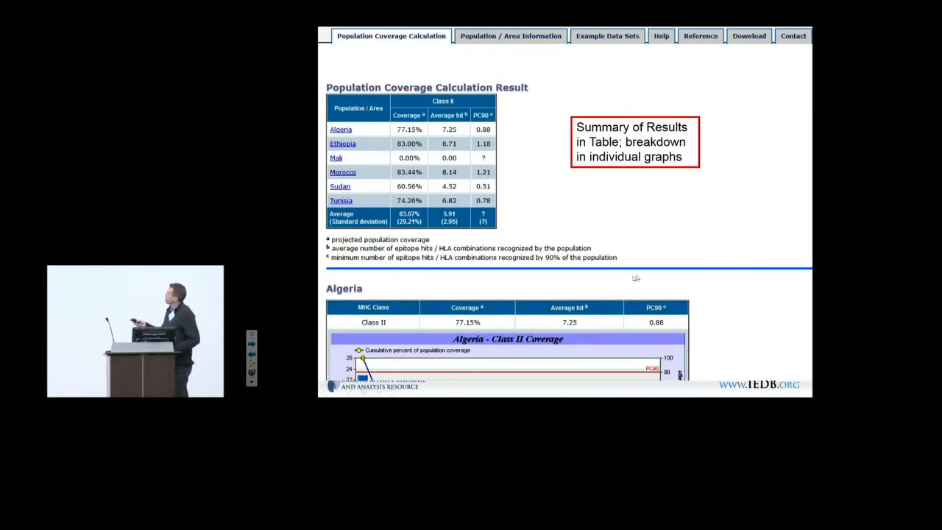
{"action": "mouse_move", "coordinate": [390, 165]}
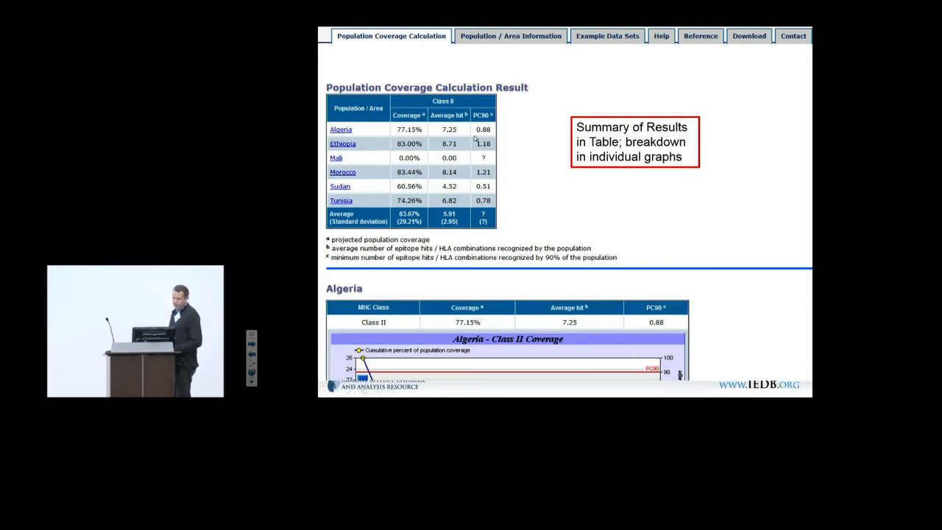
{"action": "mouse_move", "coordinate": [559, 109]}
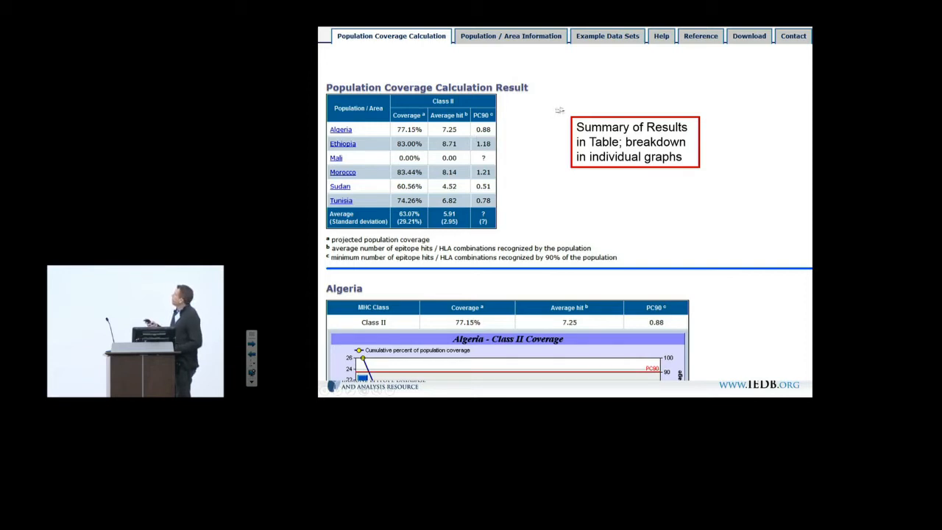
{"action": "mouse_move", "coordinate": [477, 142]}
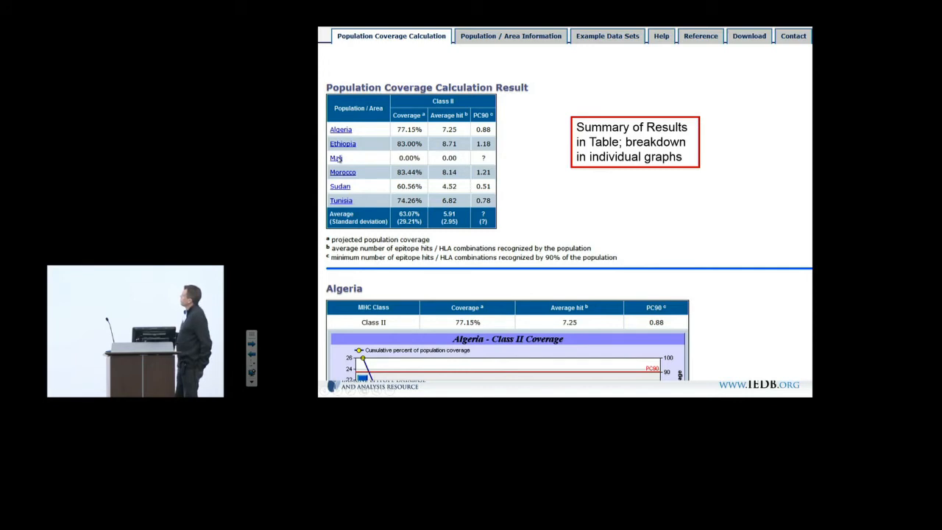
Scroll to the Algeria Class II coverage chart (77.15% coverage, 7.25 avg hits, PC90 0.88).
{"action": "scroll", "scroll_direction": "down", "scroll_amount": 3}
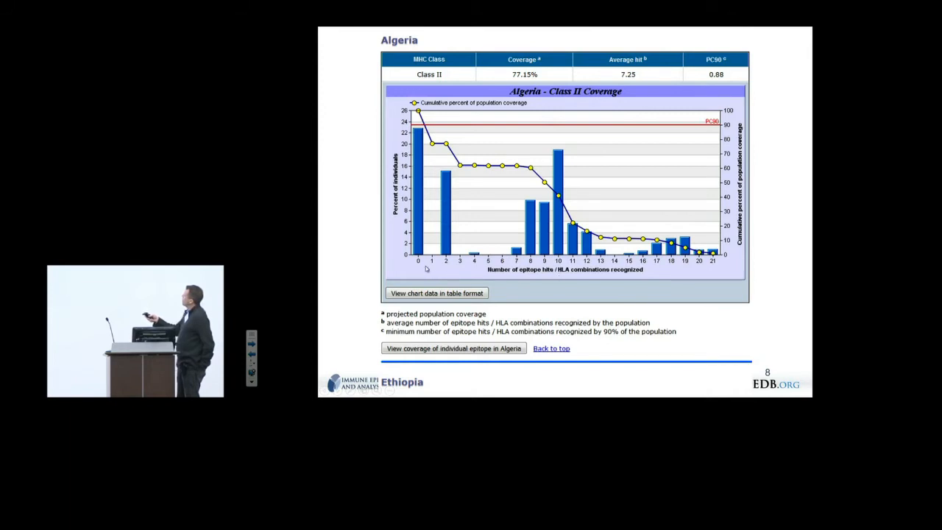
{"action": "mouse_move", "coordinate": [424, 265]}
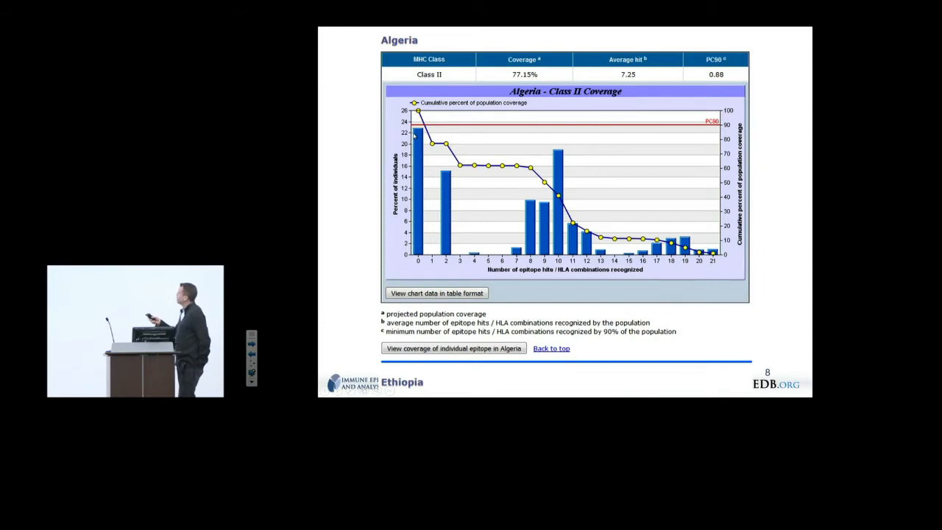
{"action": "mouse_move", "coordinate": [541, 244]}
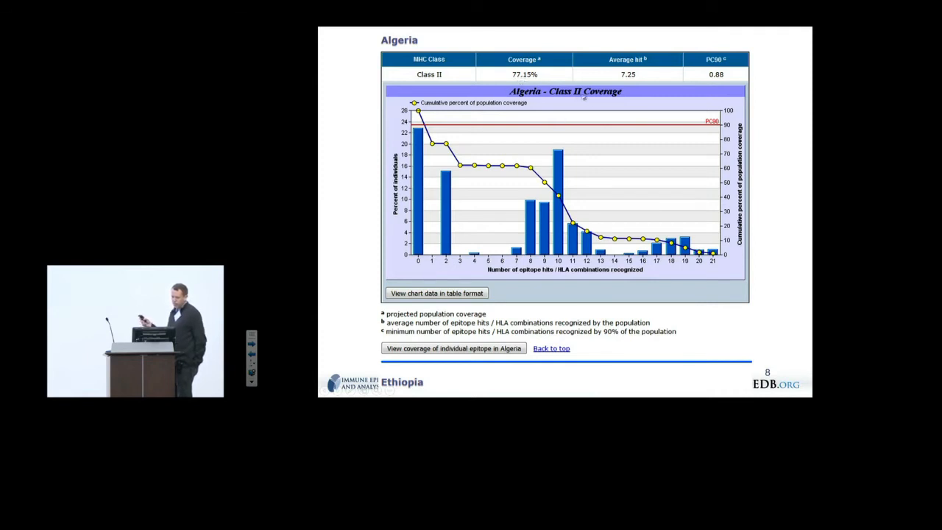
{"action": "mouse_move", "coordinate": [474, 180]}
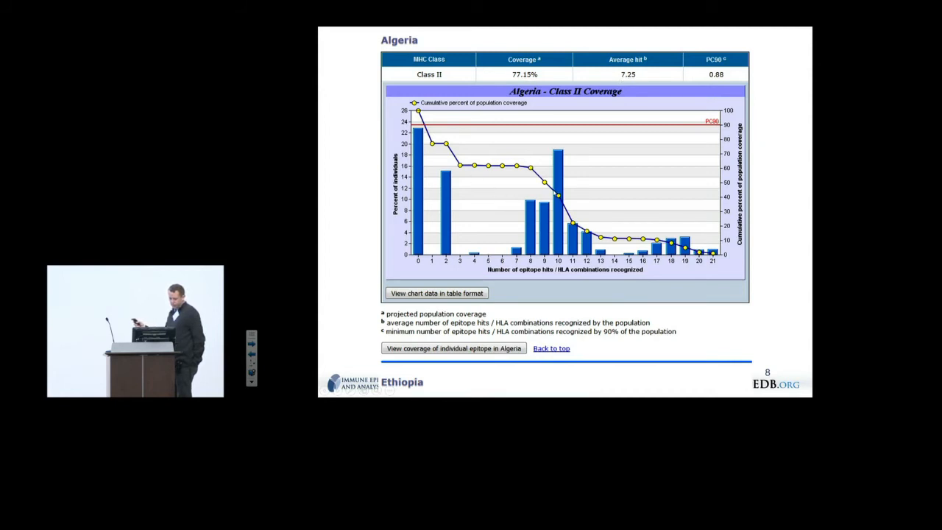
{"action": "mouse_move", "coordinate": [558, 194]}
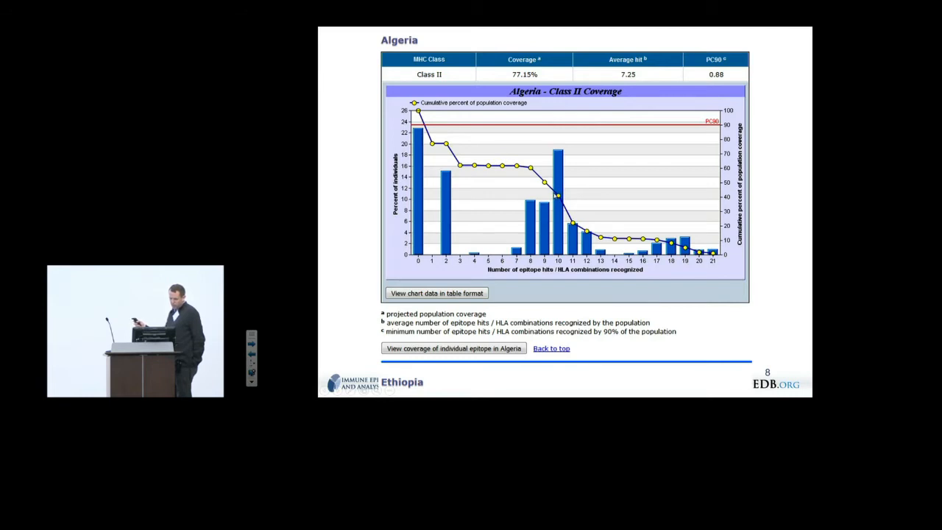
{"action": "mouse_move", "coordinate": [606, 103]}
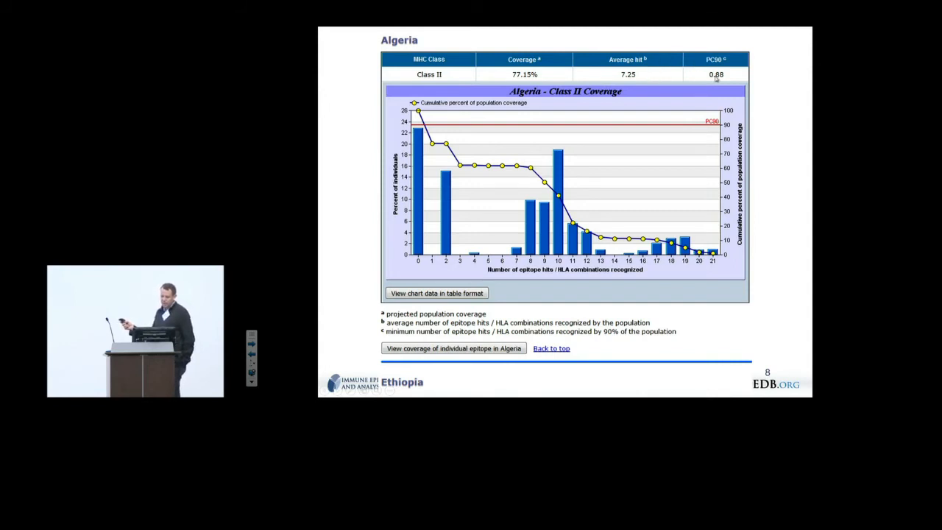
{"action": "mouse_move", "coordinate": [661, 128]}
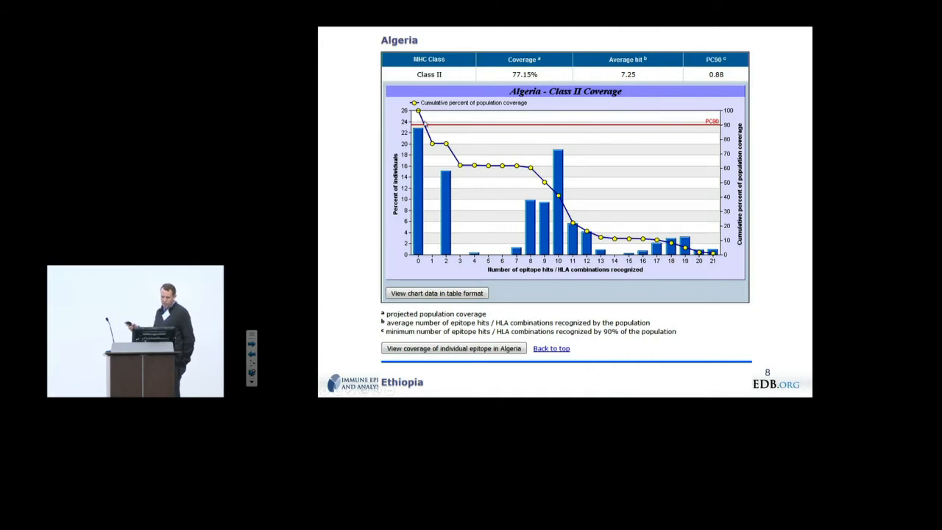
{"action": "mouse_move", "coordinate": [425, 125]}
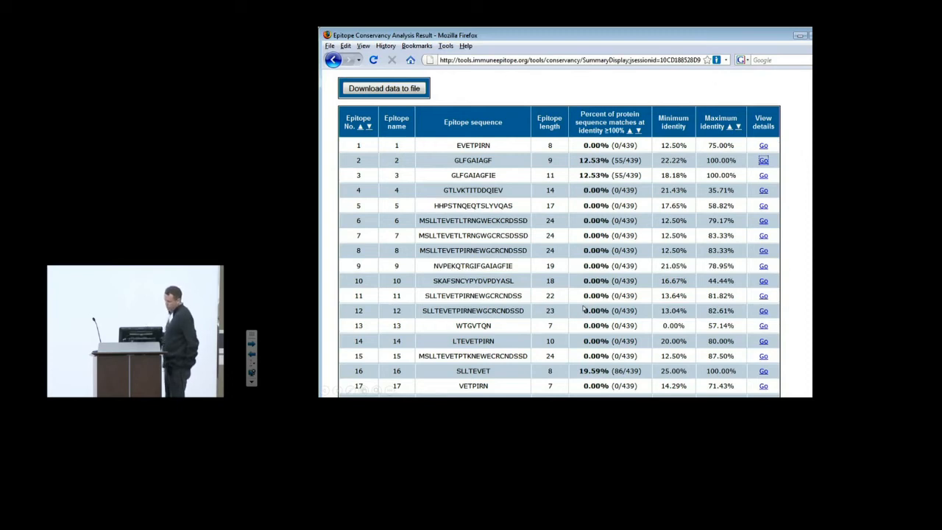
{"action": "mouse_move", "coordinate": [532, 150]}
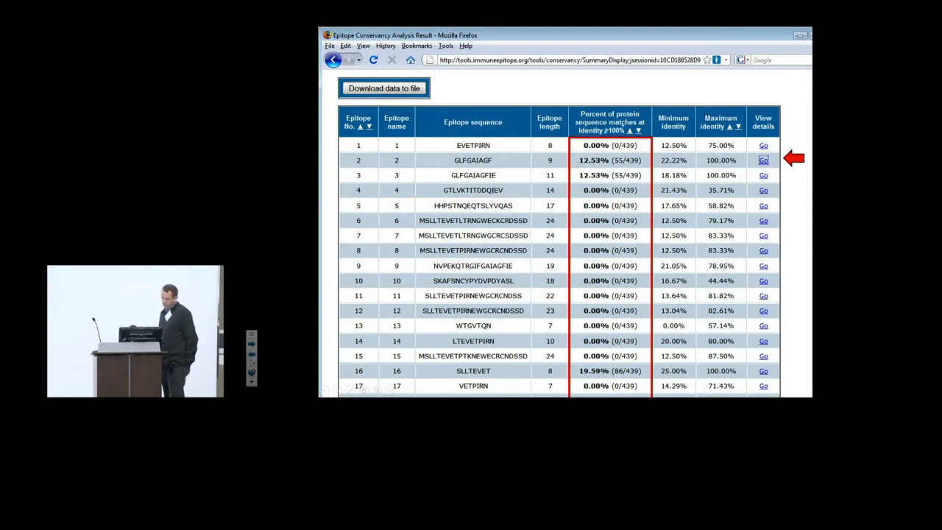
{"action": "mouse_move", "coordinate": [742, 159]}
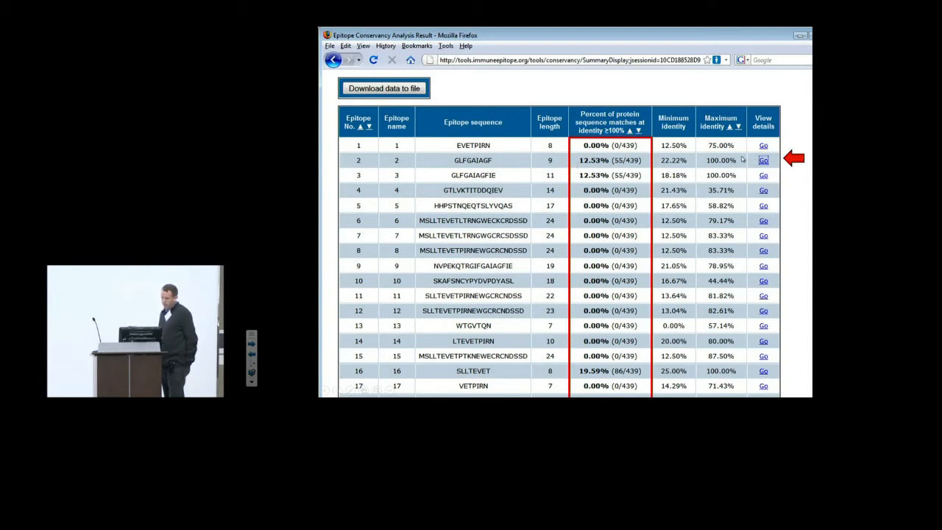
View conservancy details for epitope #2, GLFGAIAGF.
{"action": "left_click", "coordinate": [762, 158]}
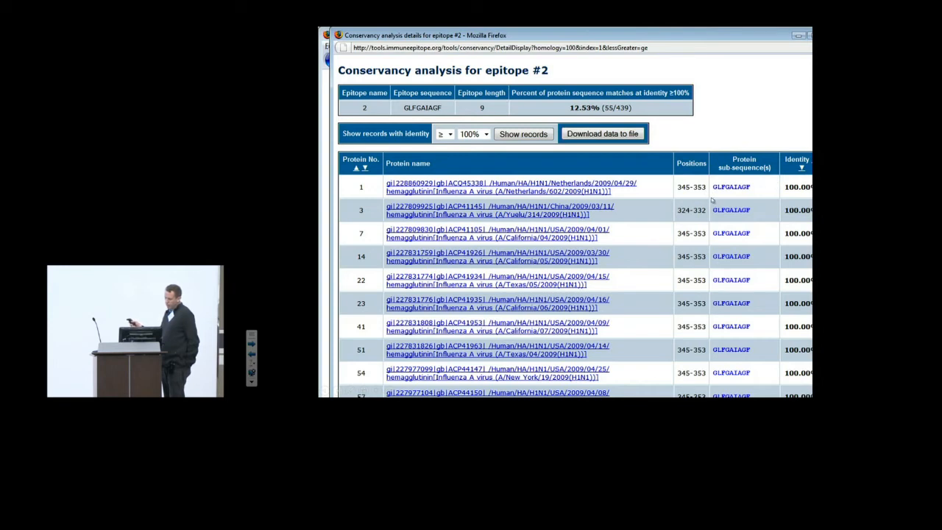
{"action": "mouse_move", "coordinate": [653, 219]}
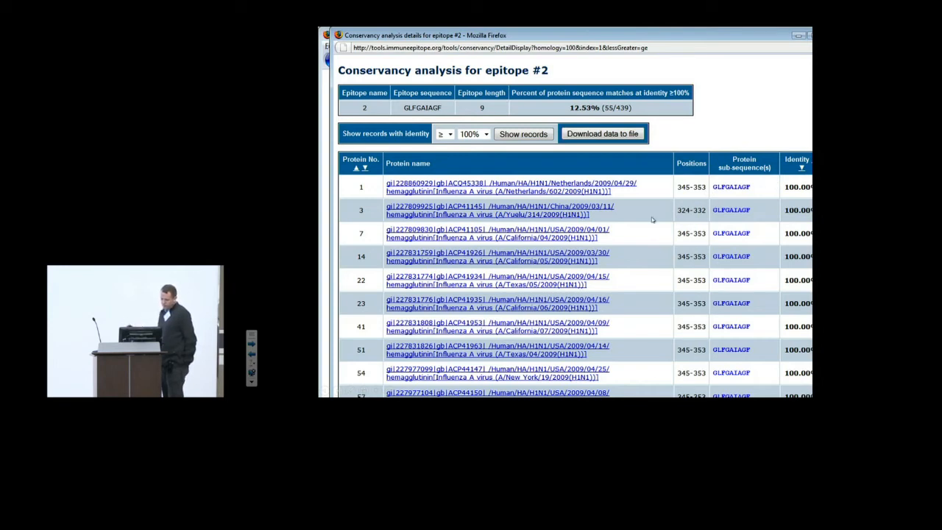
{"action": "mouse_move", "coordinate": [653, 219]}
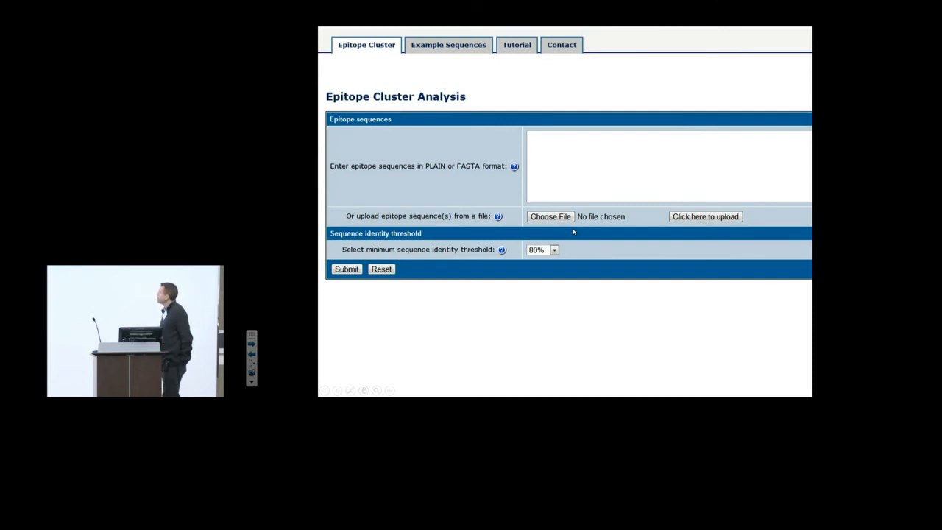
{"action": "mouse_move", "coordinate": [694, 203]}
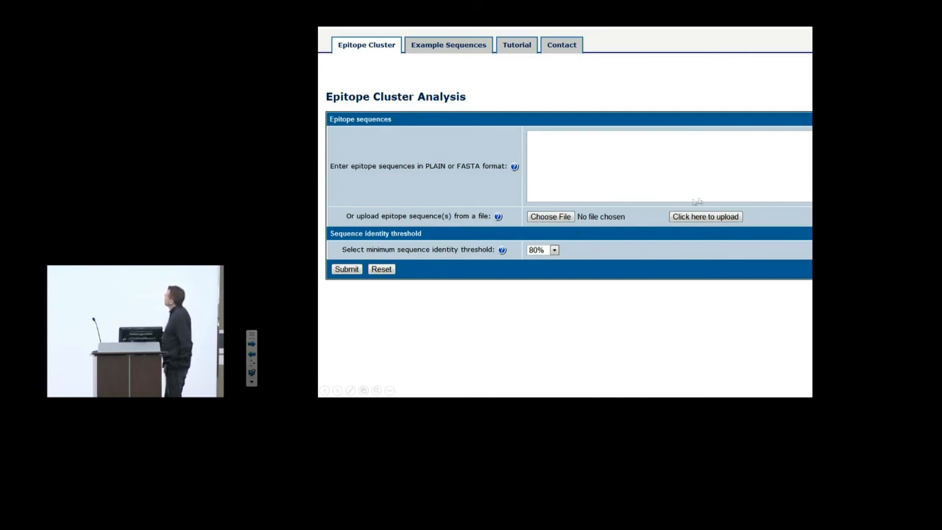
{"action": "mouse_move", "coordinate": [580, 228]}
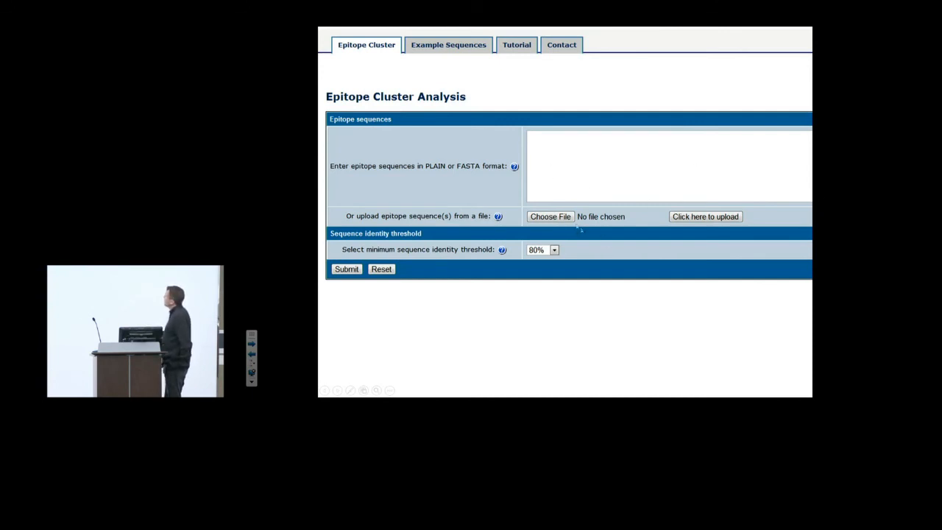
{"action": "mouse_move", "coordinate": [522, 175]}
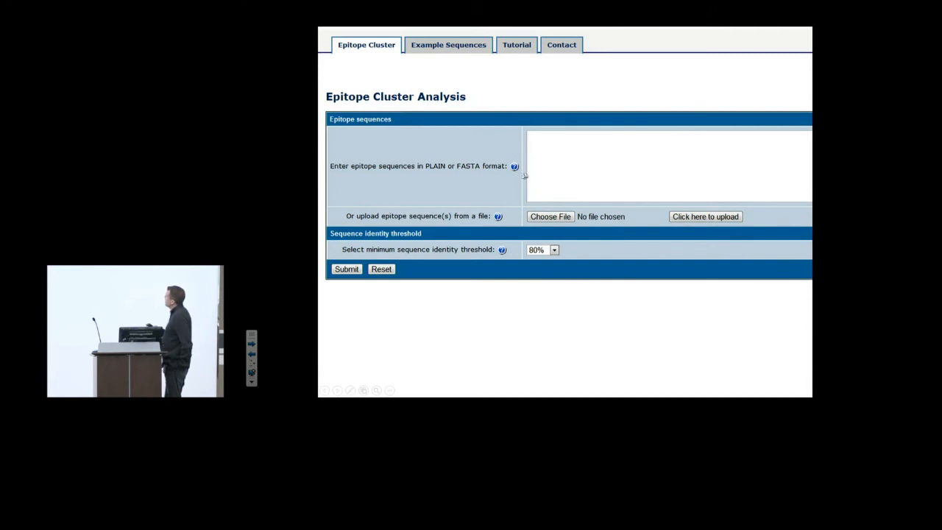
{"action": "mouse_move", "coordinate": [563, 184]}
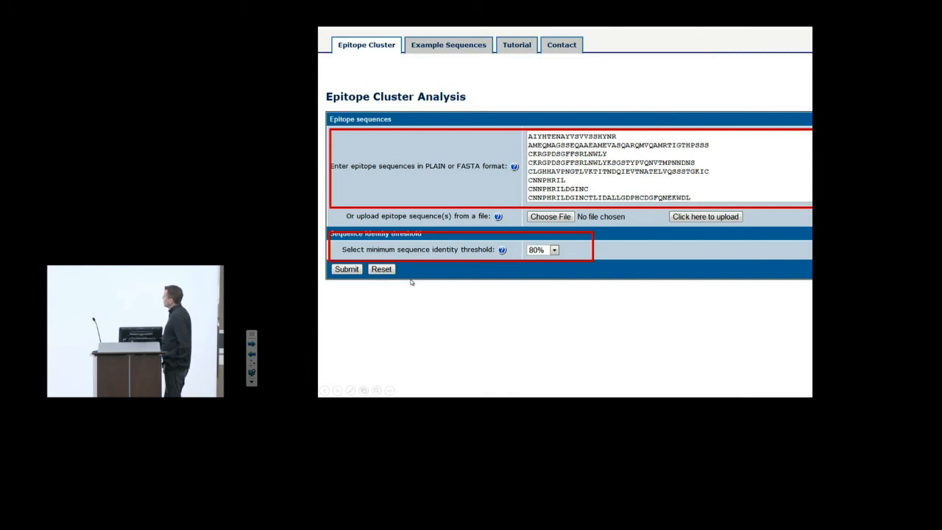
Submit the epitope sequences for clustering at 80% identity, yielding 30 clusters from 75 epitopes.
{"action": "left_click", "coordinate": [347, 268]}
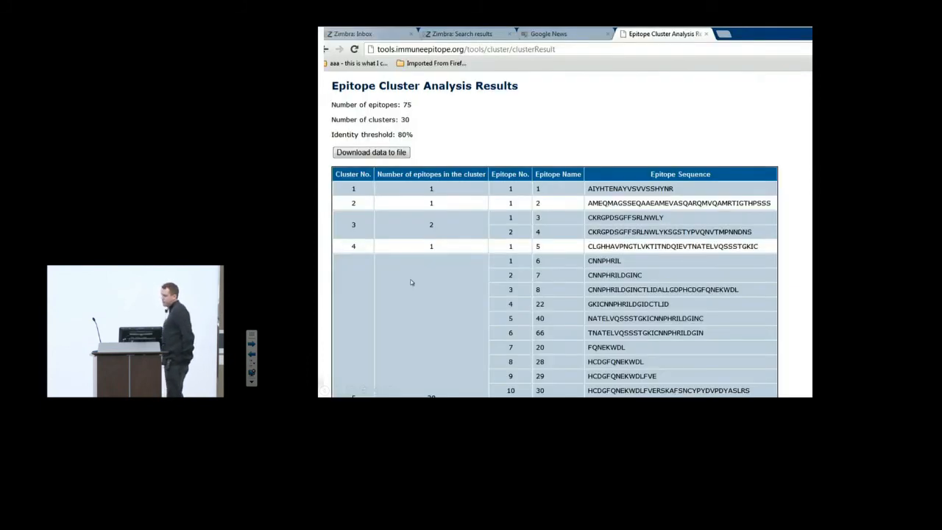